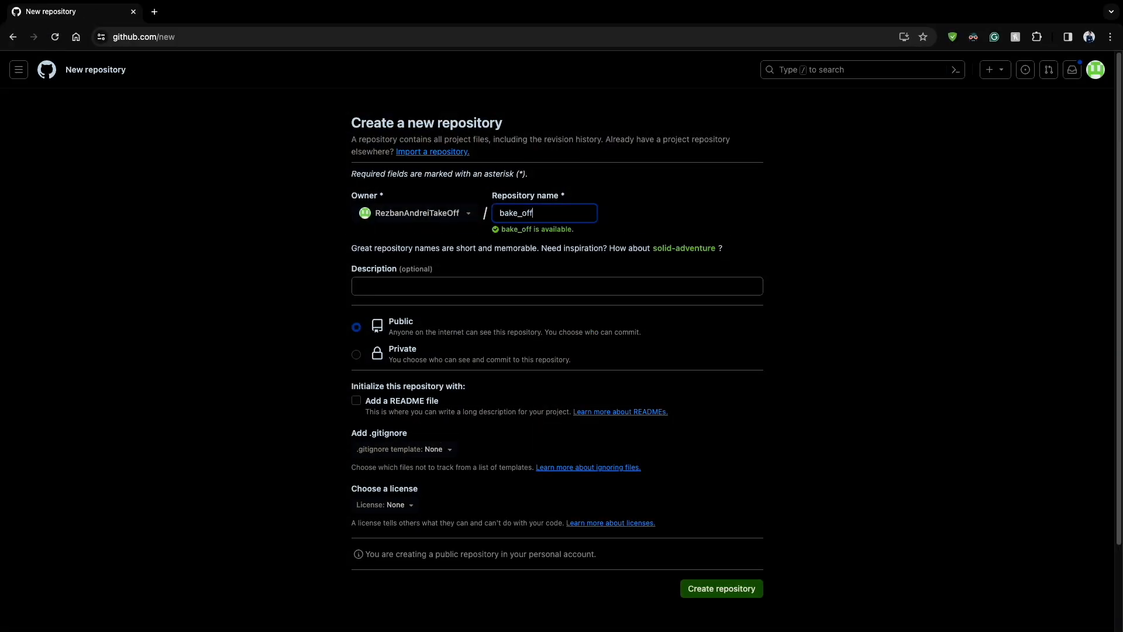
# Describe bake_off as the official BakeOff training website repo from the TakeOffLabs YouTube channel.
pyautogui.write('This is the')
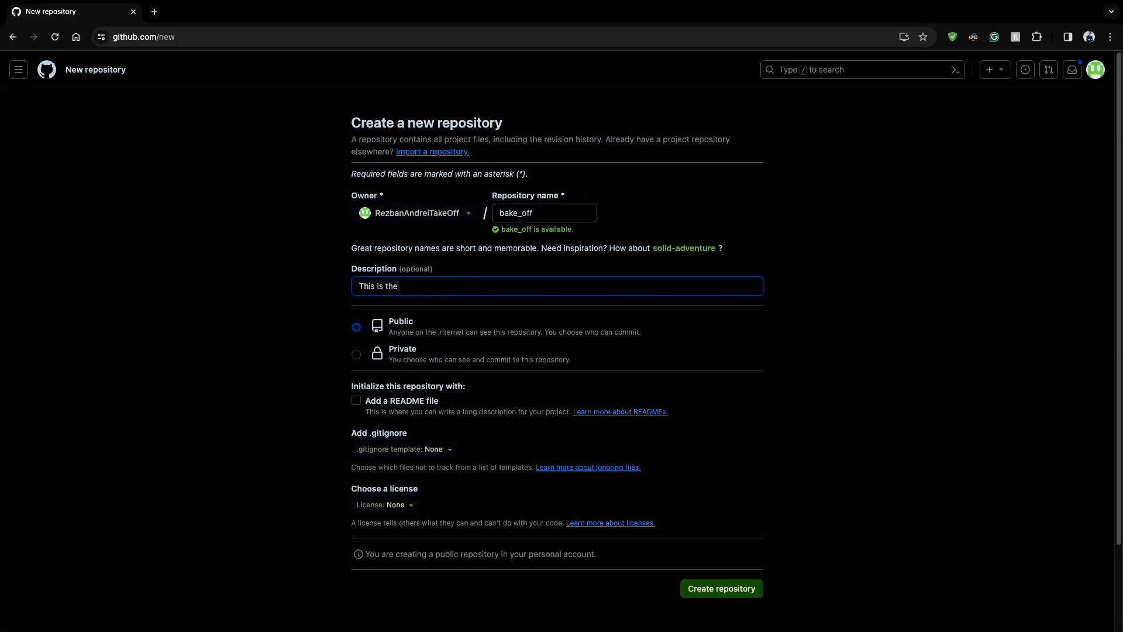
pyautogui.write('official')
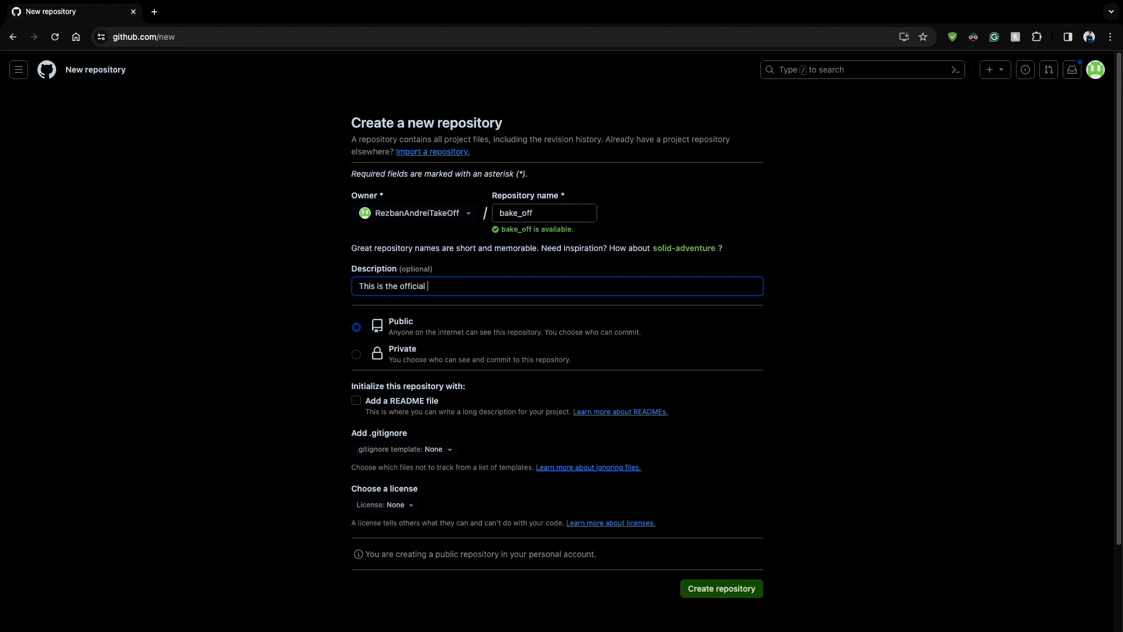
pyautogui.write('repo for the')
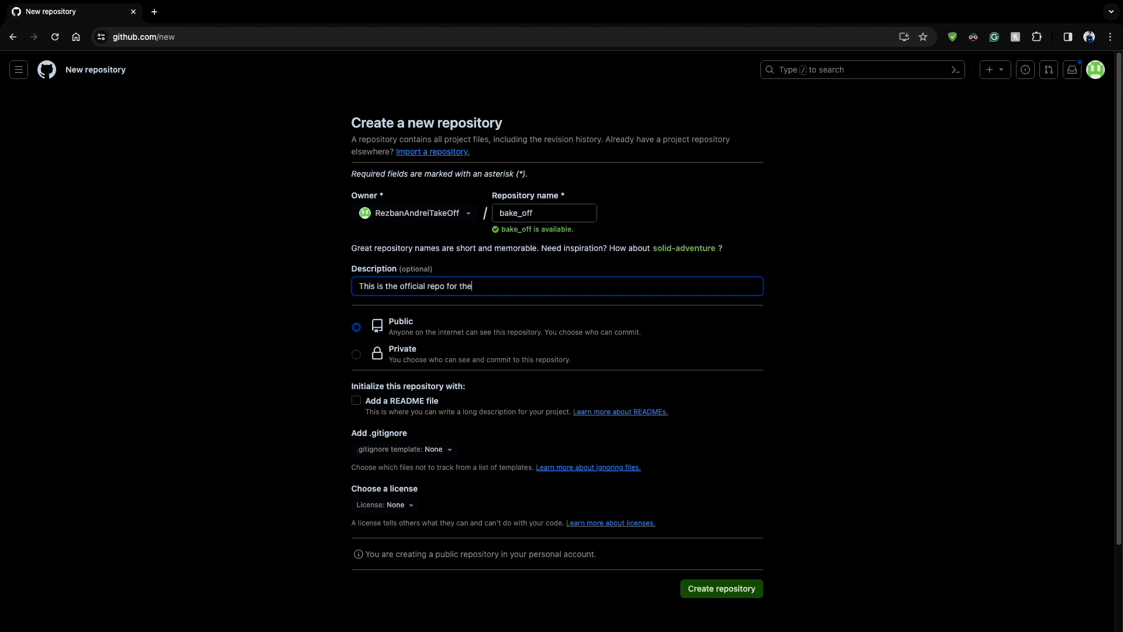
pyautogui.write('BakeOff we')
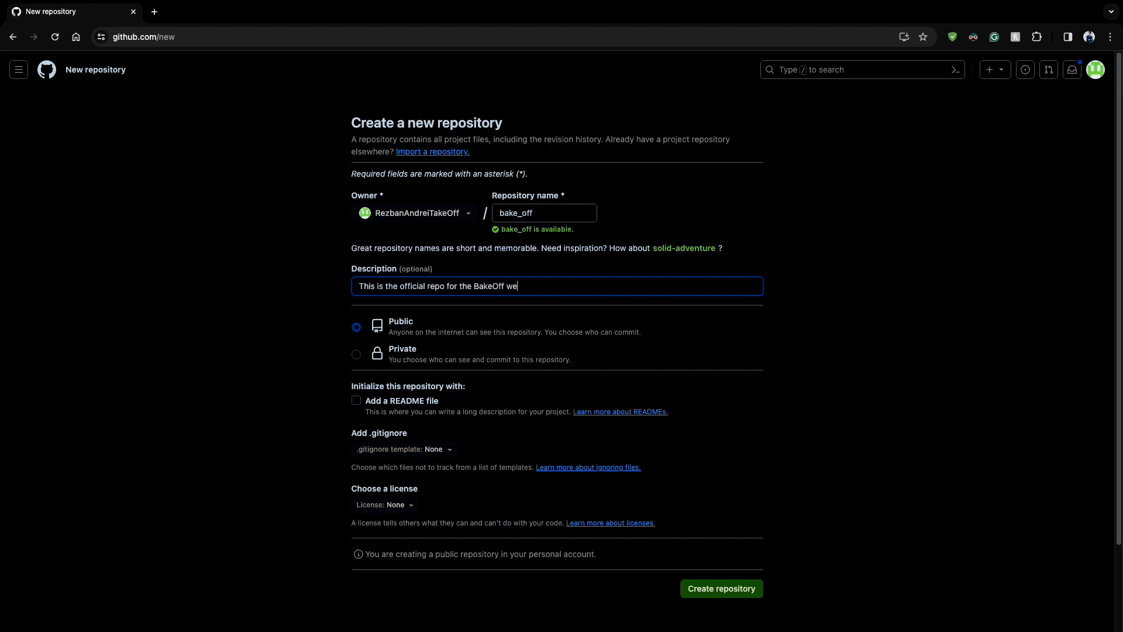
pyautogui.write('bsite used as a')
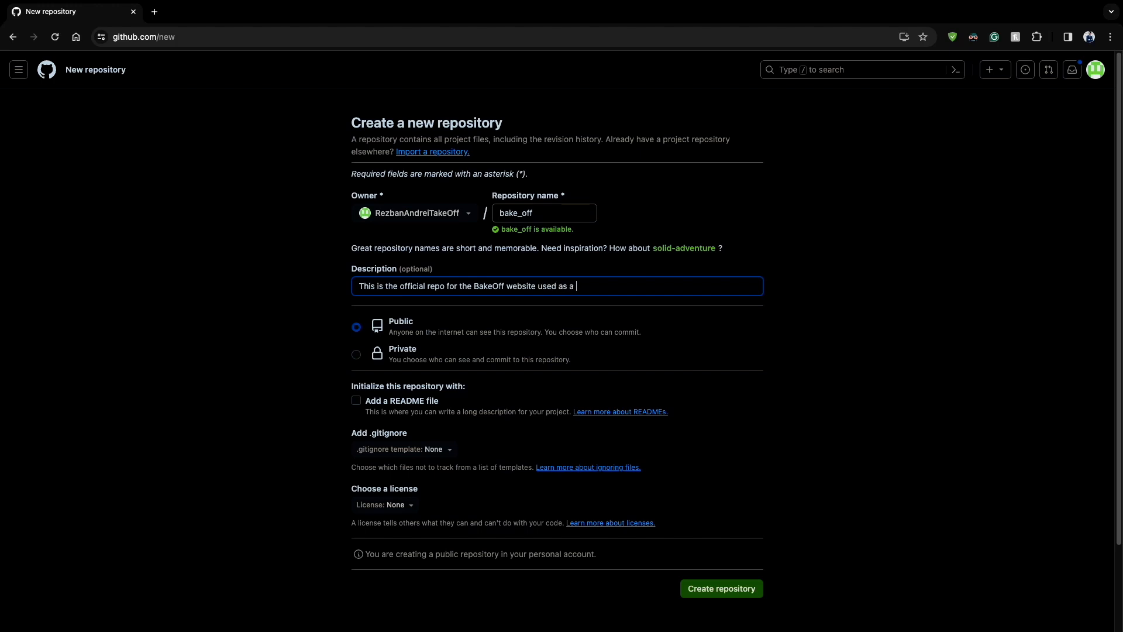
pyautogui.write('training exercise by Takeo')
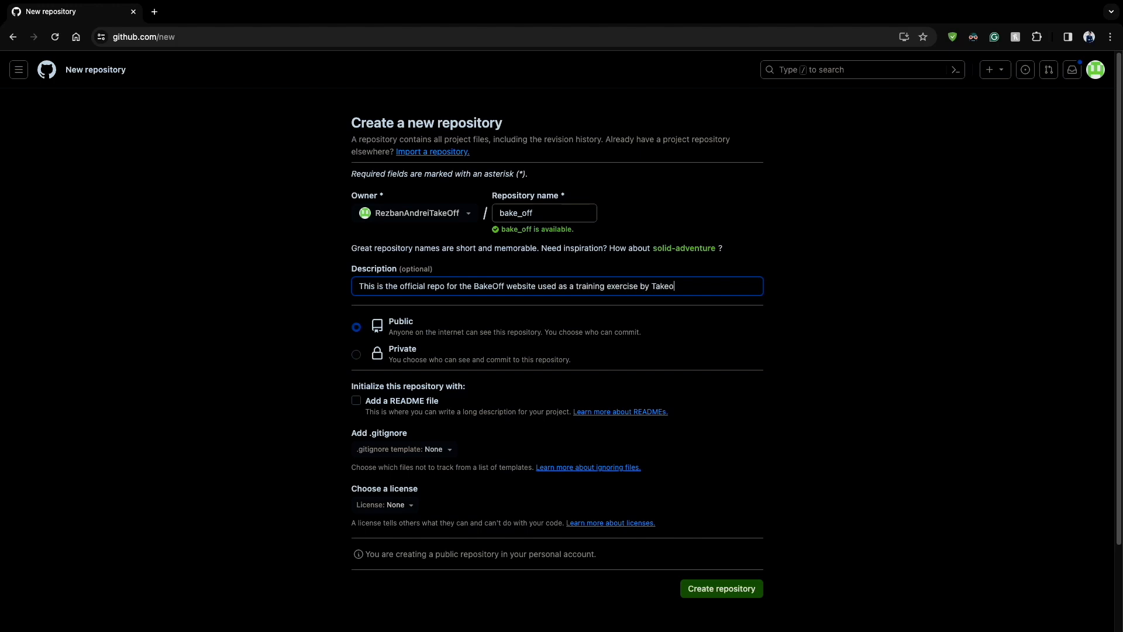
pyautogui.write('ffLabs')
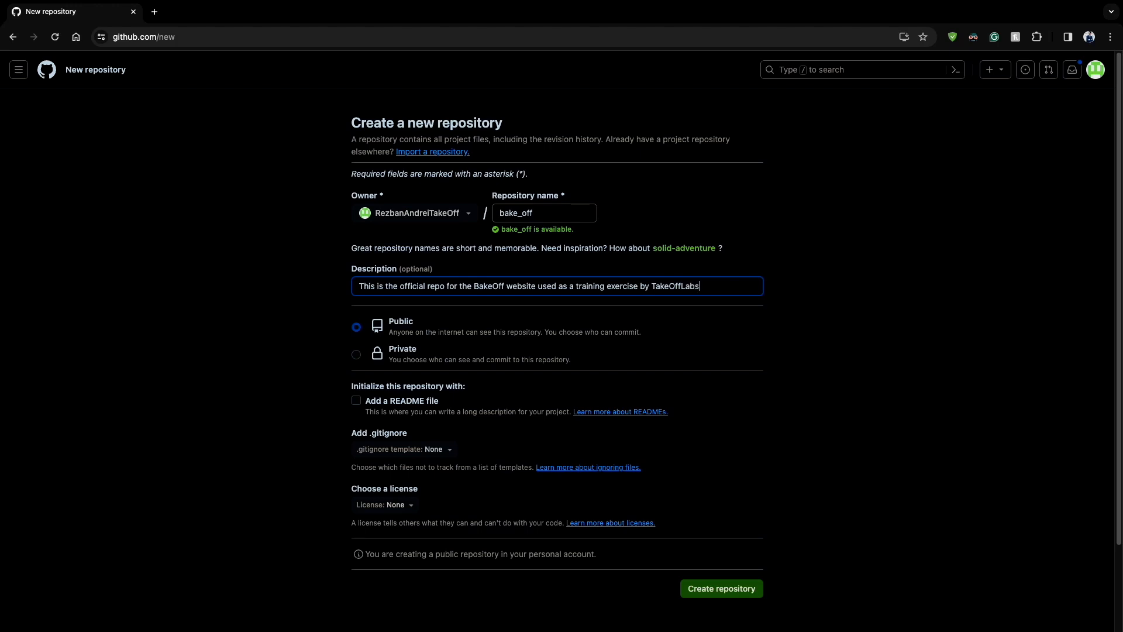
pyautogui.write('youtube channel')
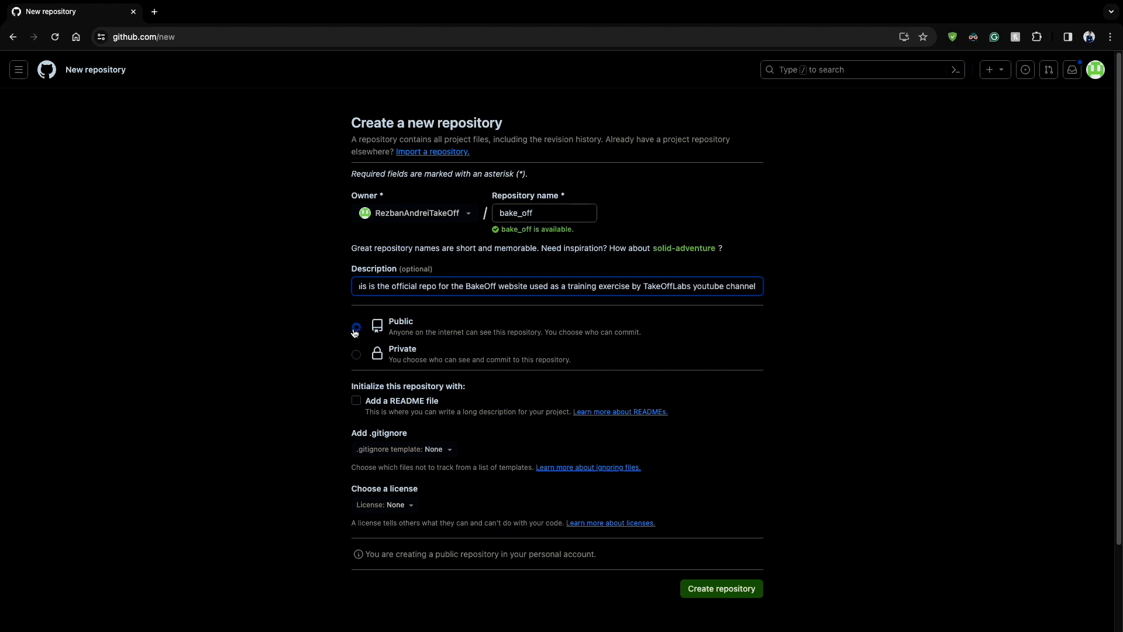
# Keep the repository public and create bake_off.
pyautogui.click(356, 327)
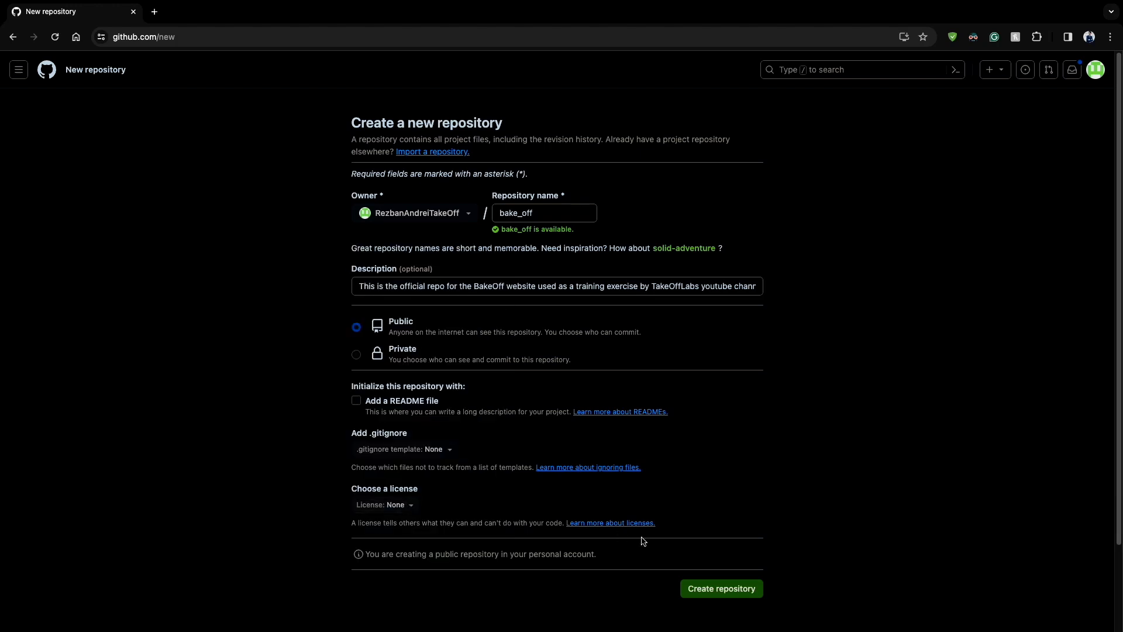
pyautogui.click(720, 588)
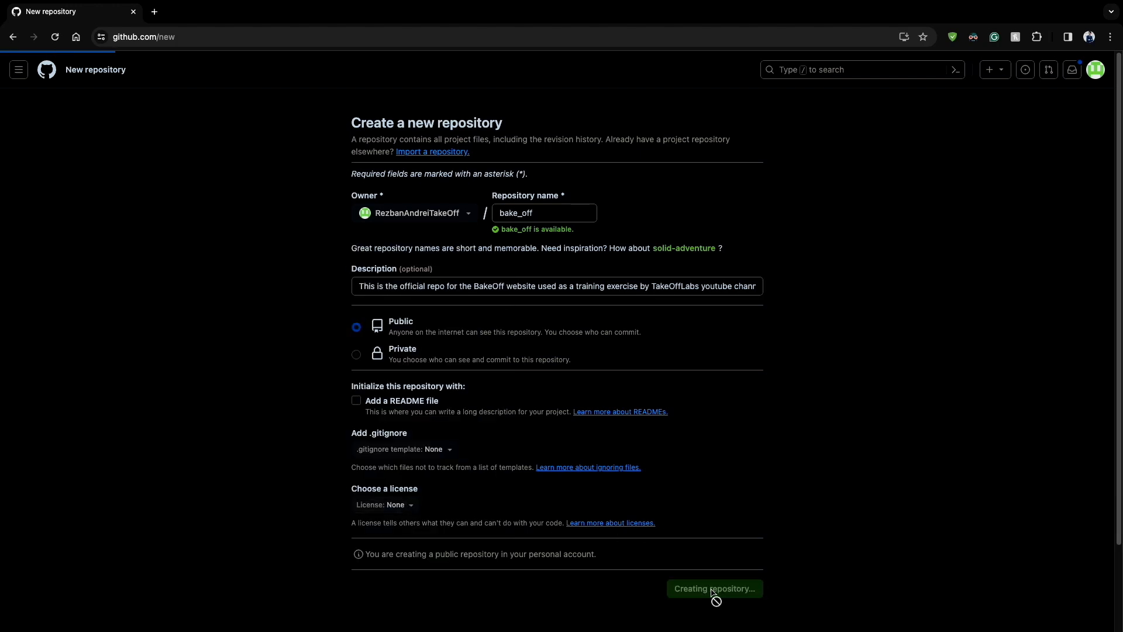
pyautogui.click(714, 588)
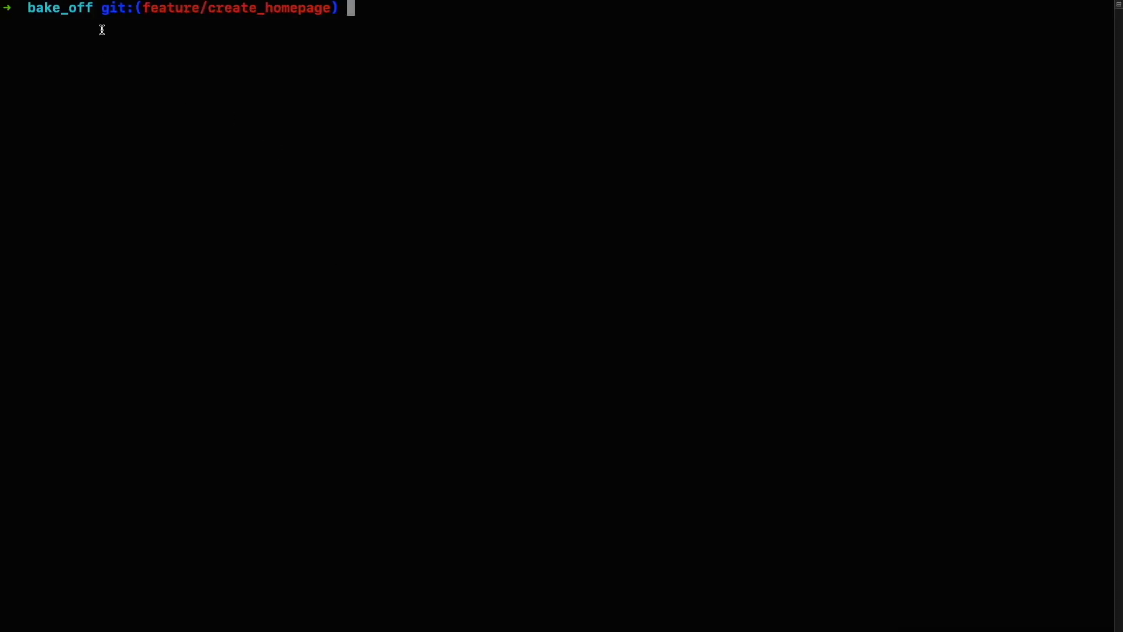
pyautogui.moveTo(321, 151)
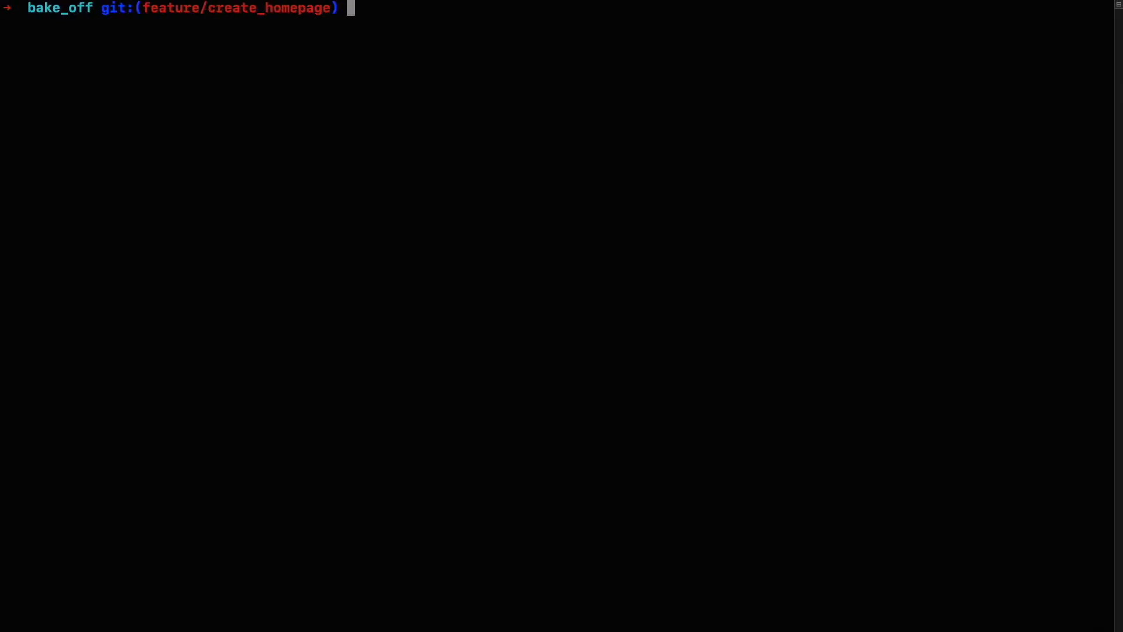
# Add the RezbanAndreiTakeOff/bake_off.git remote as origin and push main to it.
pyautogui.write('git remote add origin https://github.com/RezbanAndreiTakeOff/bake_off.git')
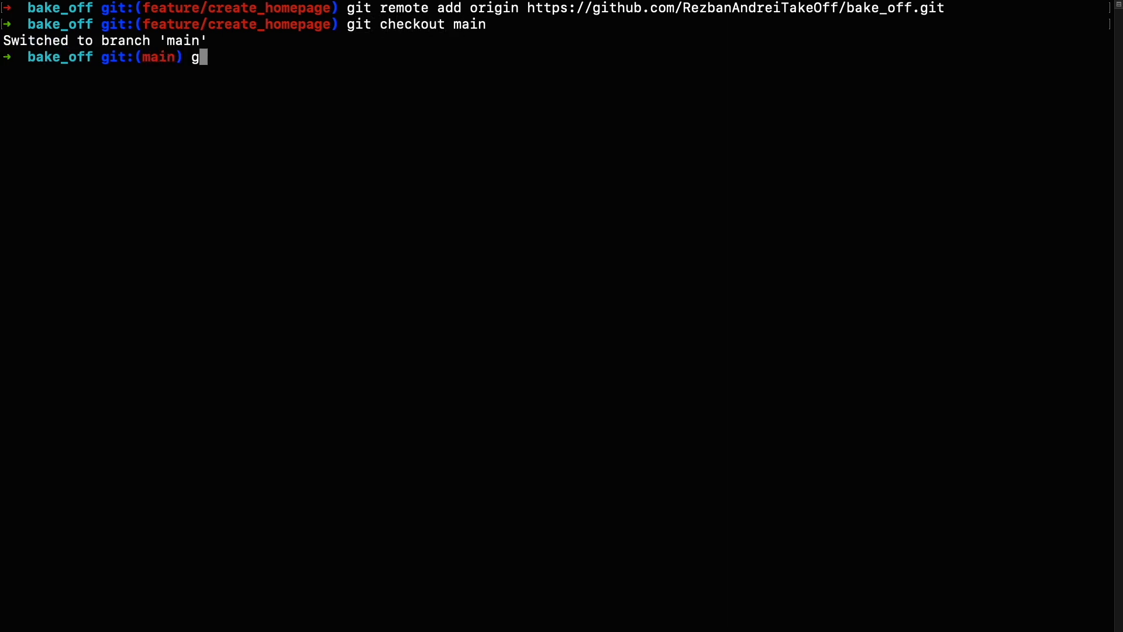
pyautogui.press('Return')
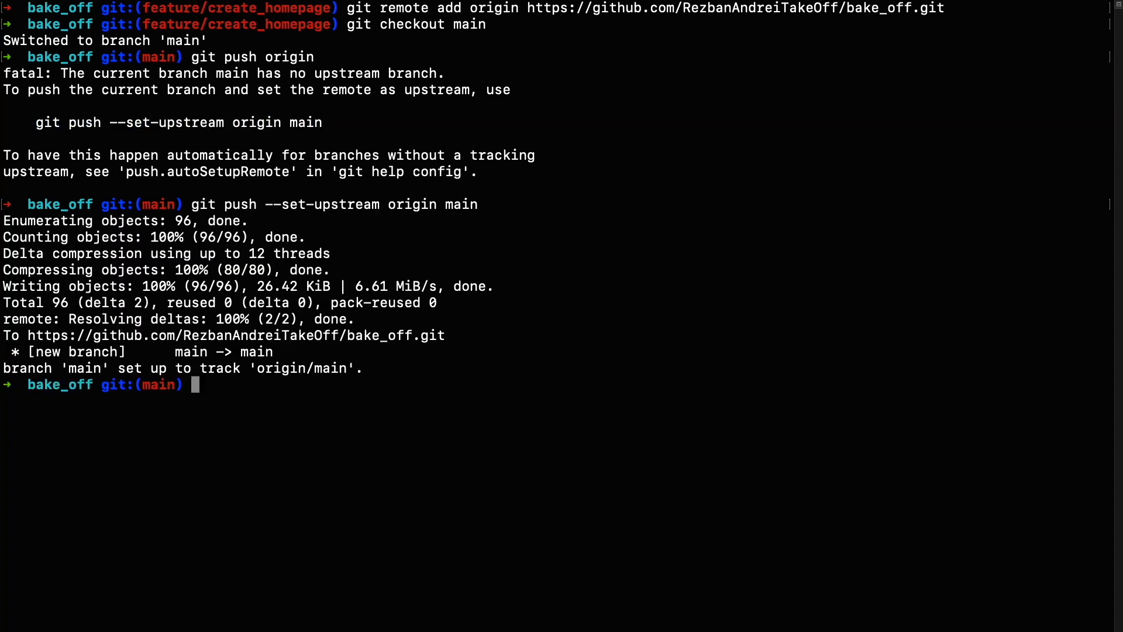
pyautogui.write('git push or')
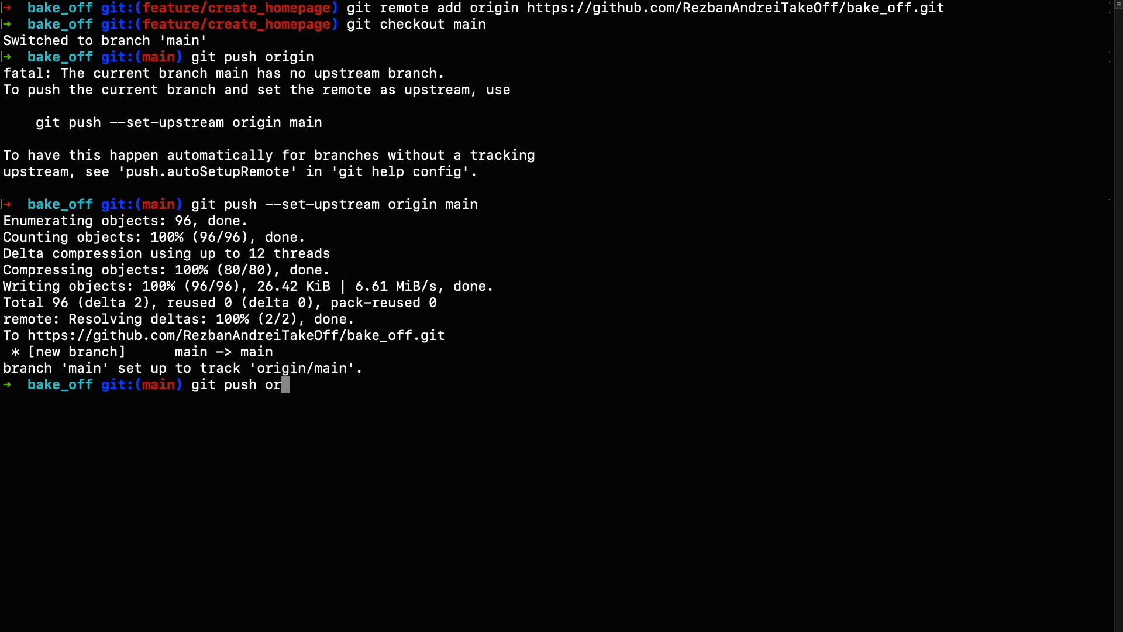
pyautogui.press('Return')
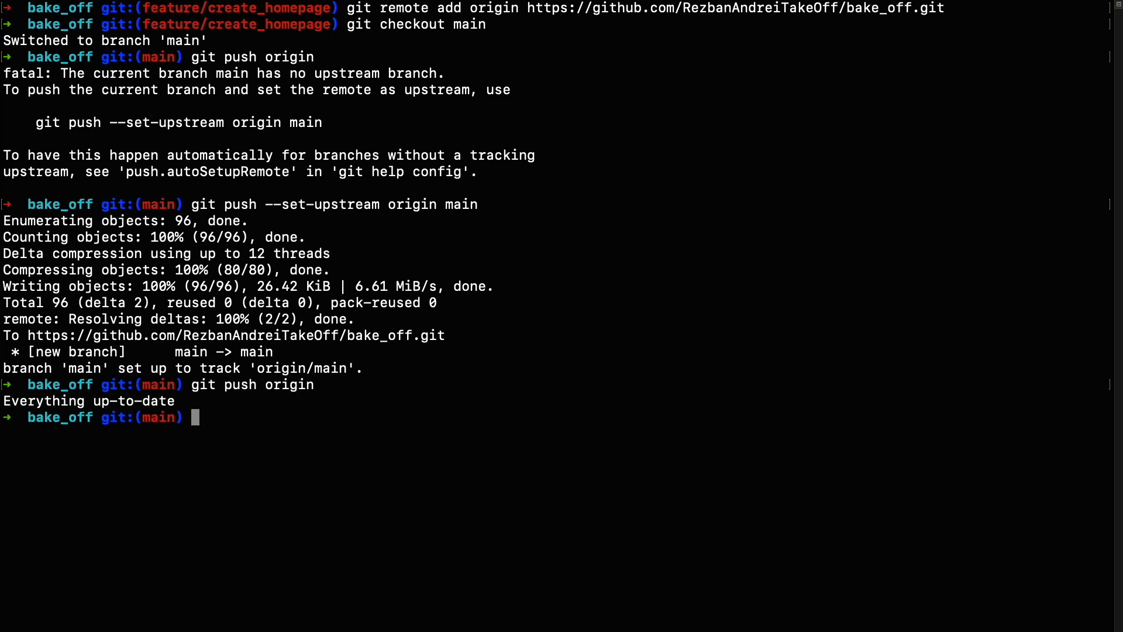
# Push develop and feature/create_homepage to origin with upstream tracking set.
pyautogui.write('git checkout develop')
pyautogui.write('git push origin')
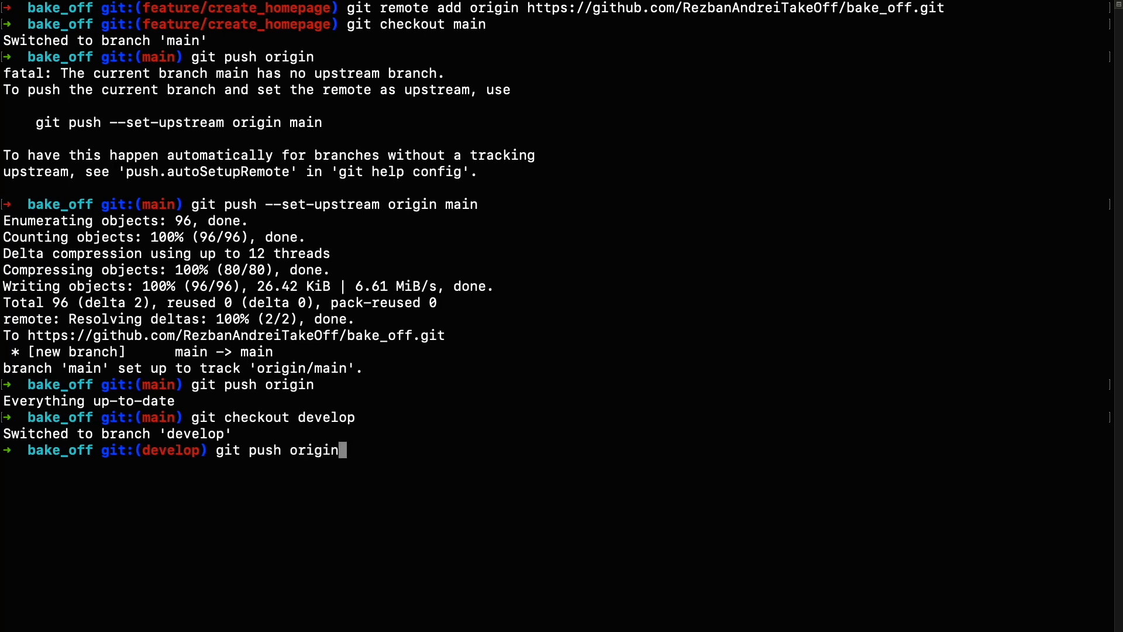
pyautogui.press('Return')
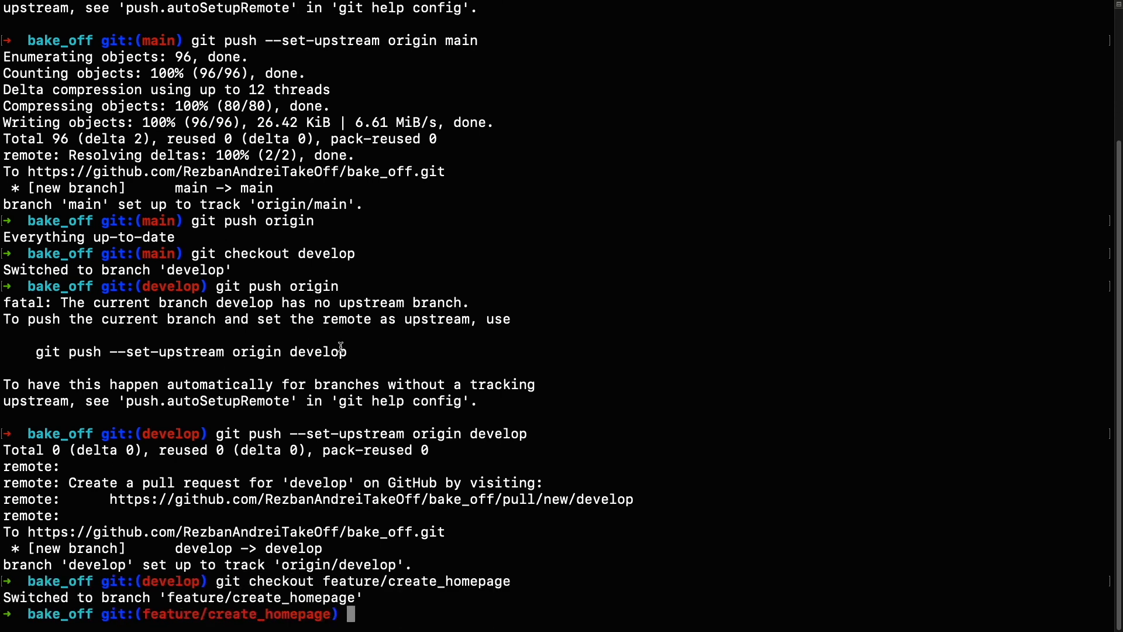
pyautogui.write('git push --set-upstream origin develop')
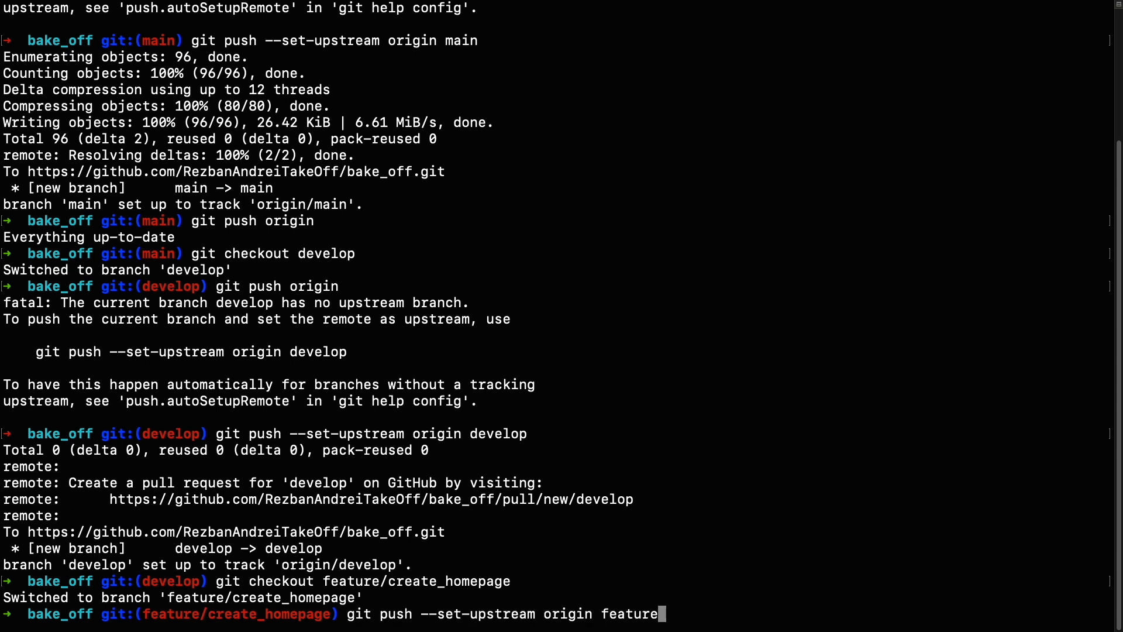
pyautogui.write('/create_home')
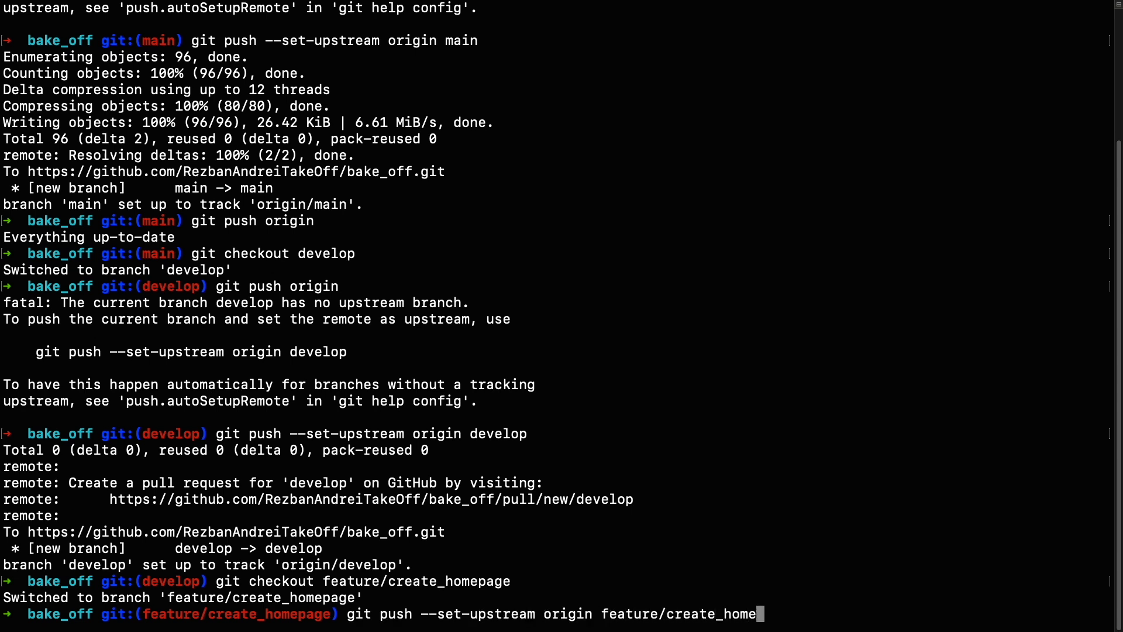
pyautogui.press('Return')
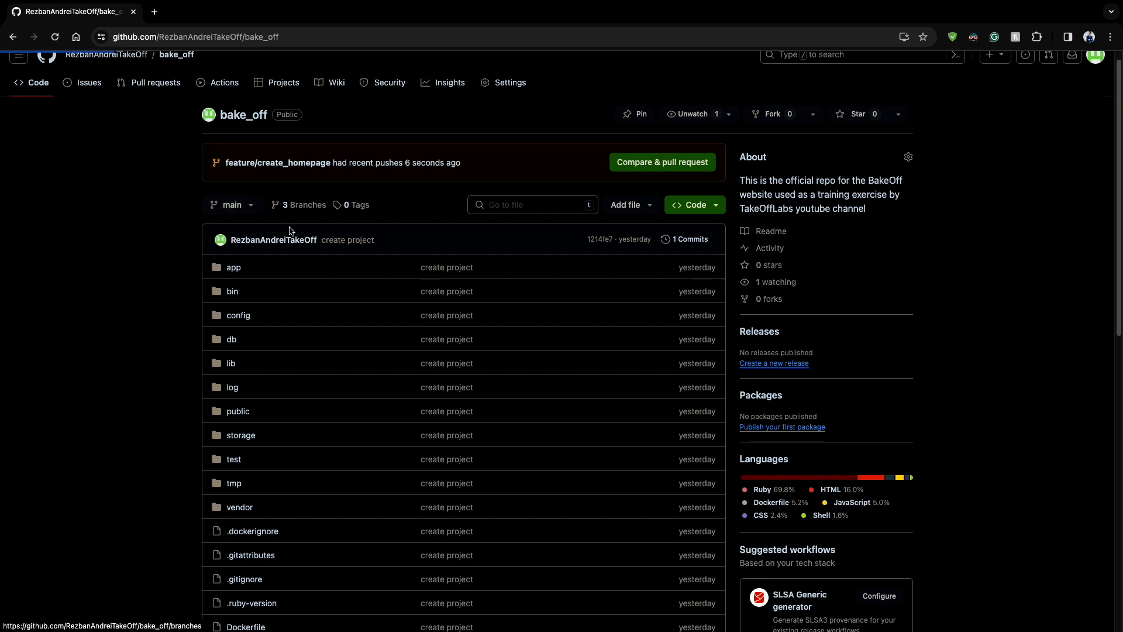
# View the three branches, browse feature/create_homepage's files and start Compare & pull request.
pyautogui.click(296, 205)
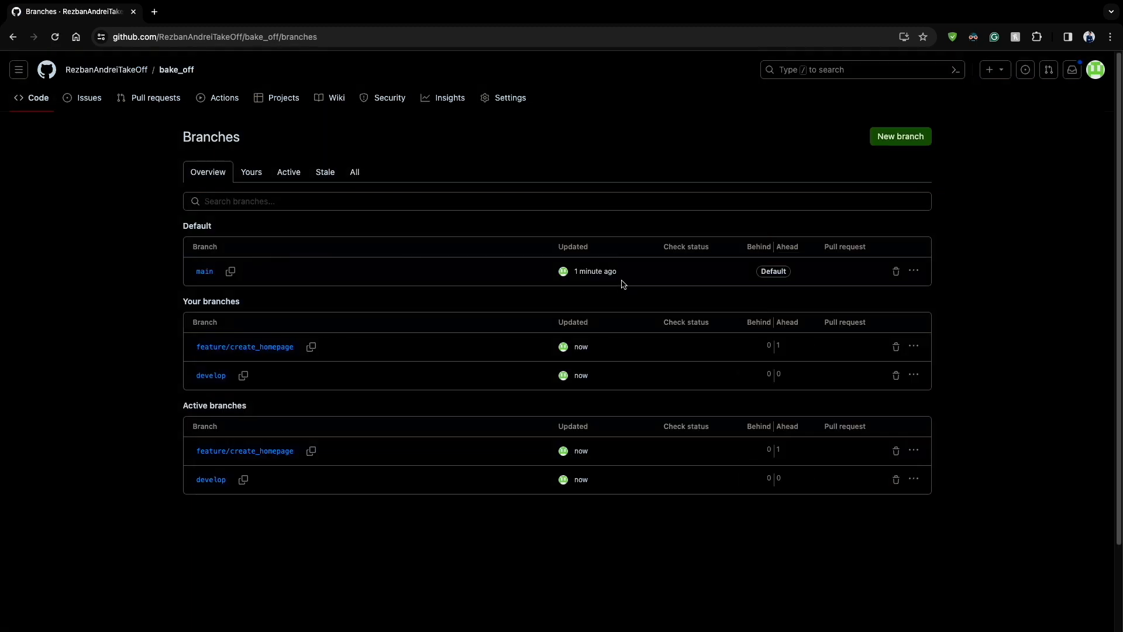
pyautogui.moveTo(767, 374)
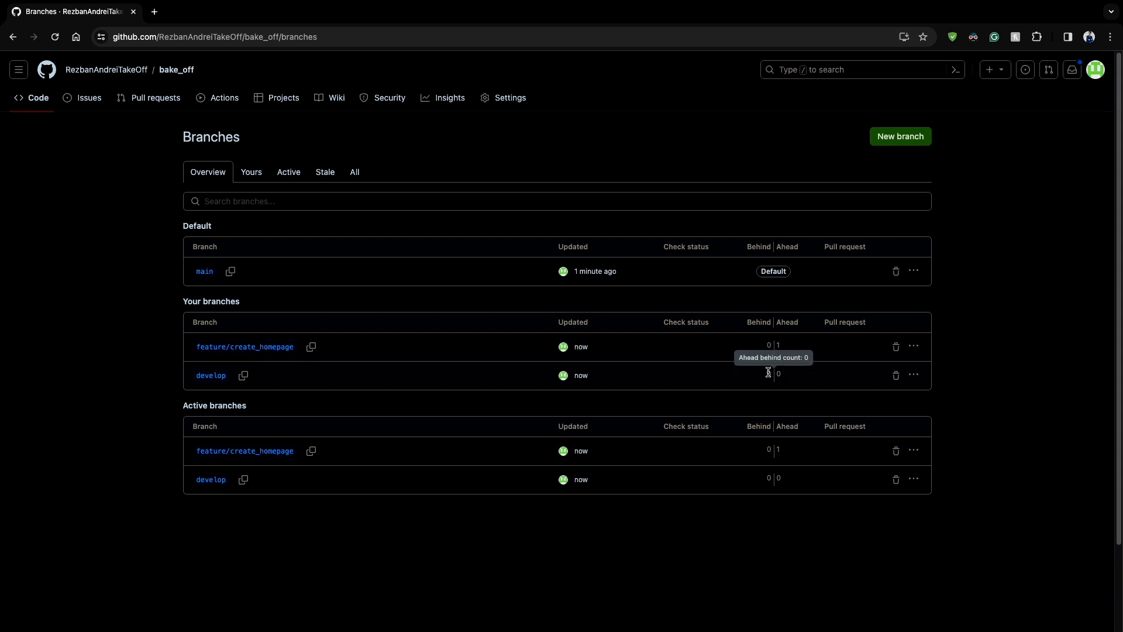
pyautogui.moveTo(786, 350)
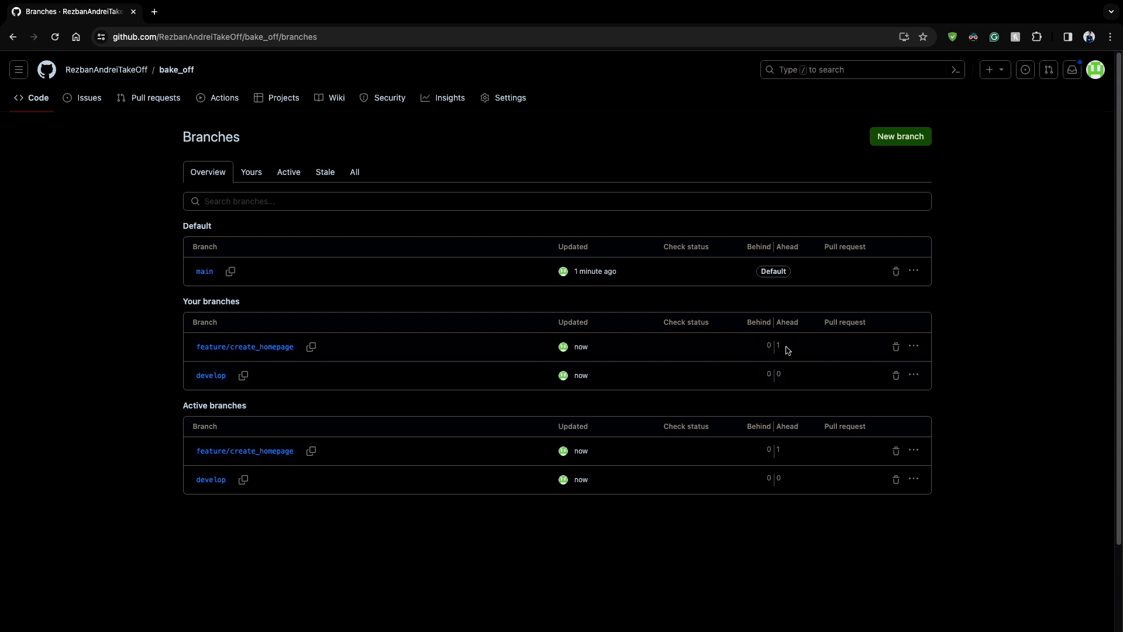
pyautogui.moveTo(90, 97)
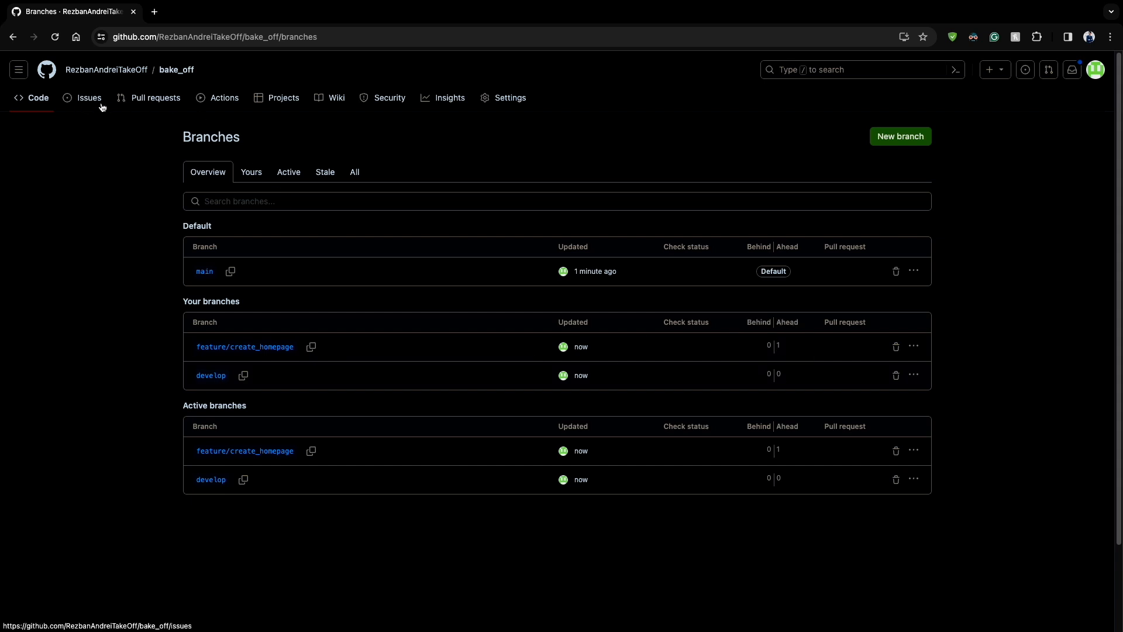
pyautogui.click(175, 69)
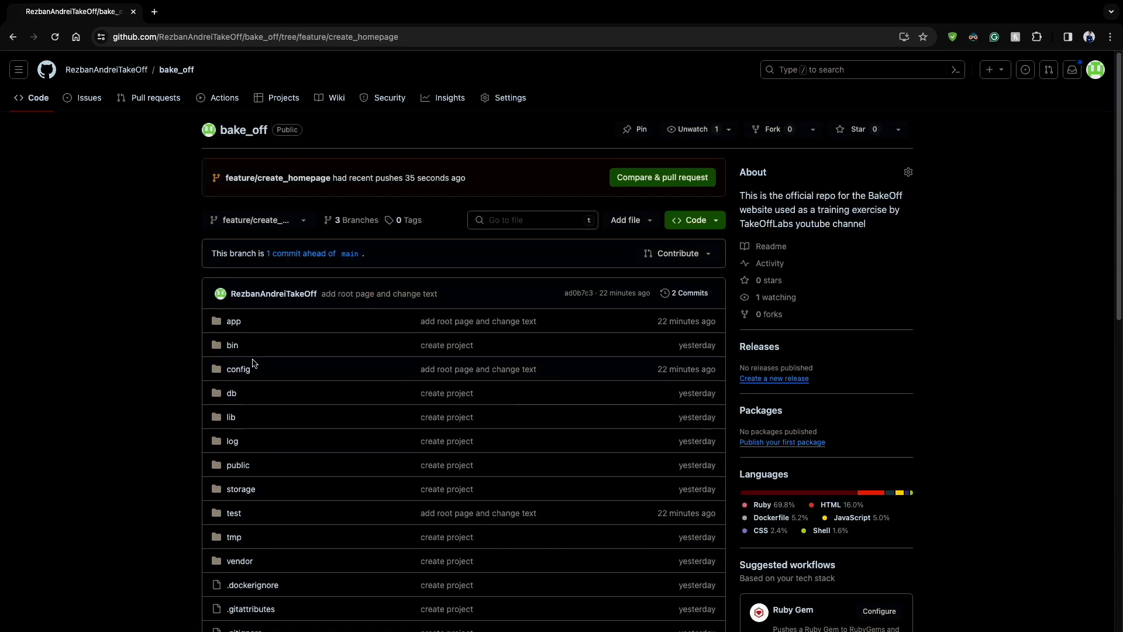
pyautogui.moveTo(477, 321)
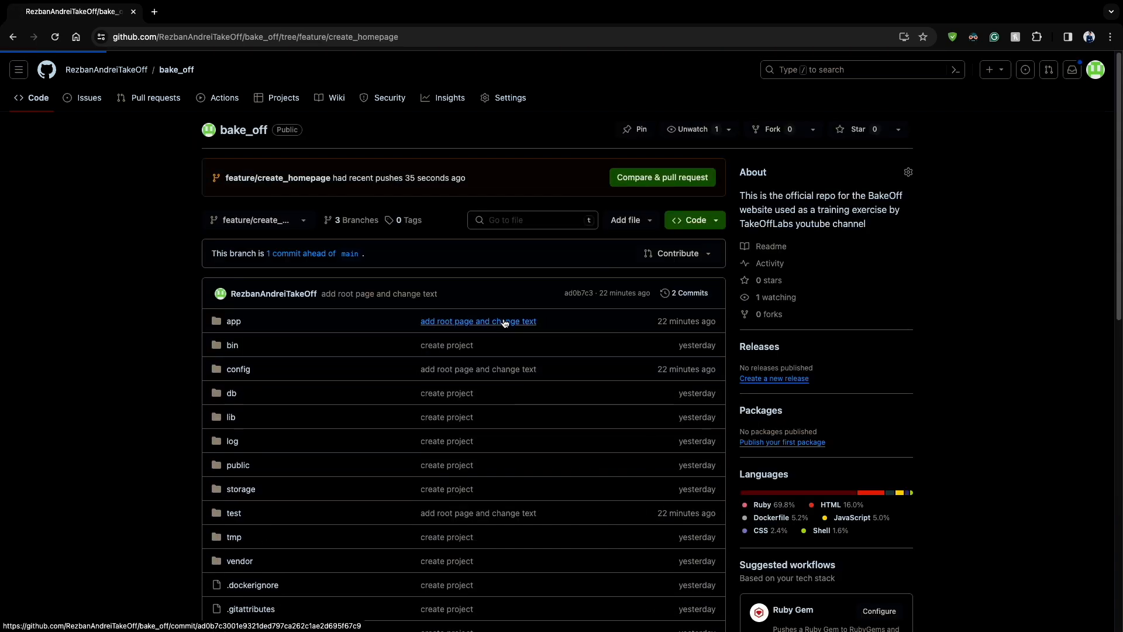
pyautogui.click(477, 321)
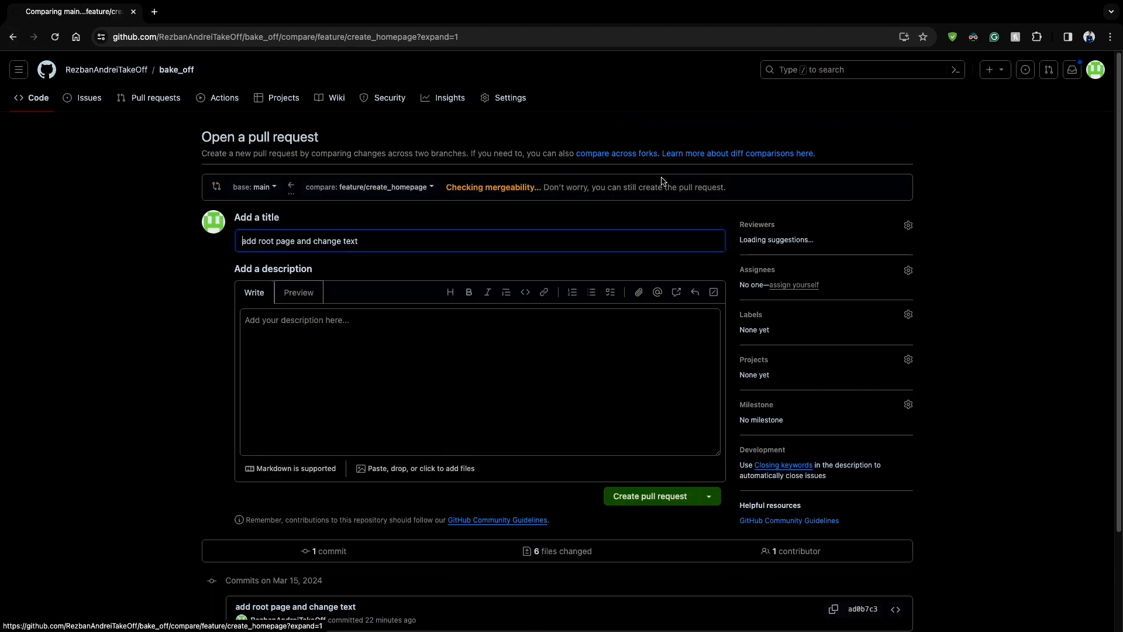
# Set base to develop, title it 'Week 1 - Add Root Page' and create pull request #1.
pyautogui.click(253, 187)
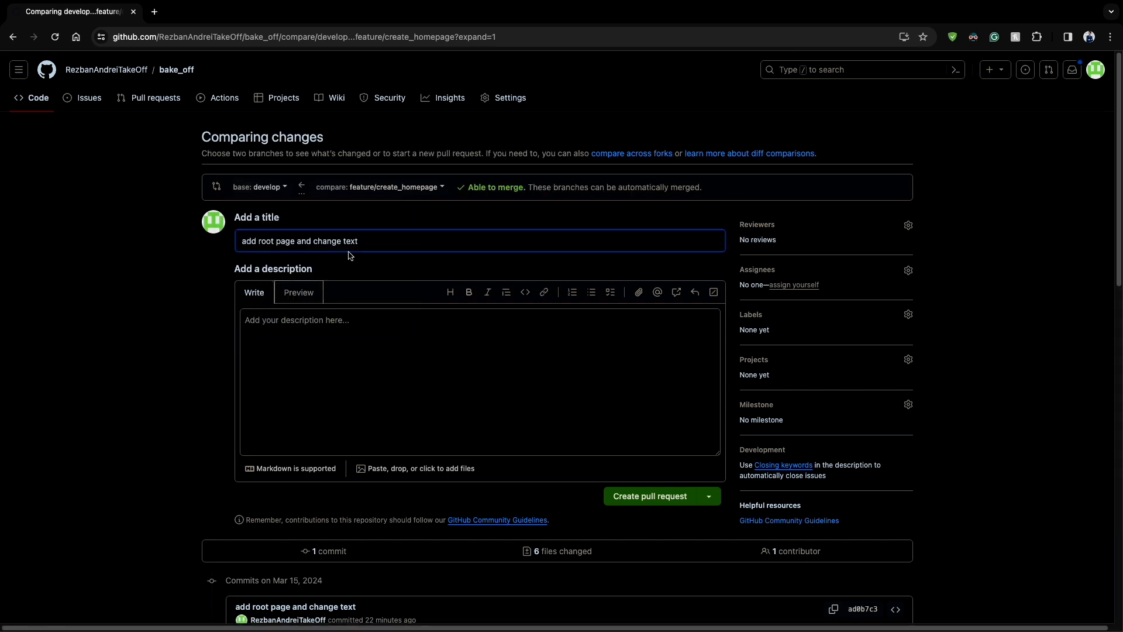
pyautogui.tripleClick(299, 241)
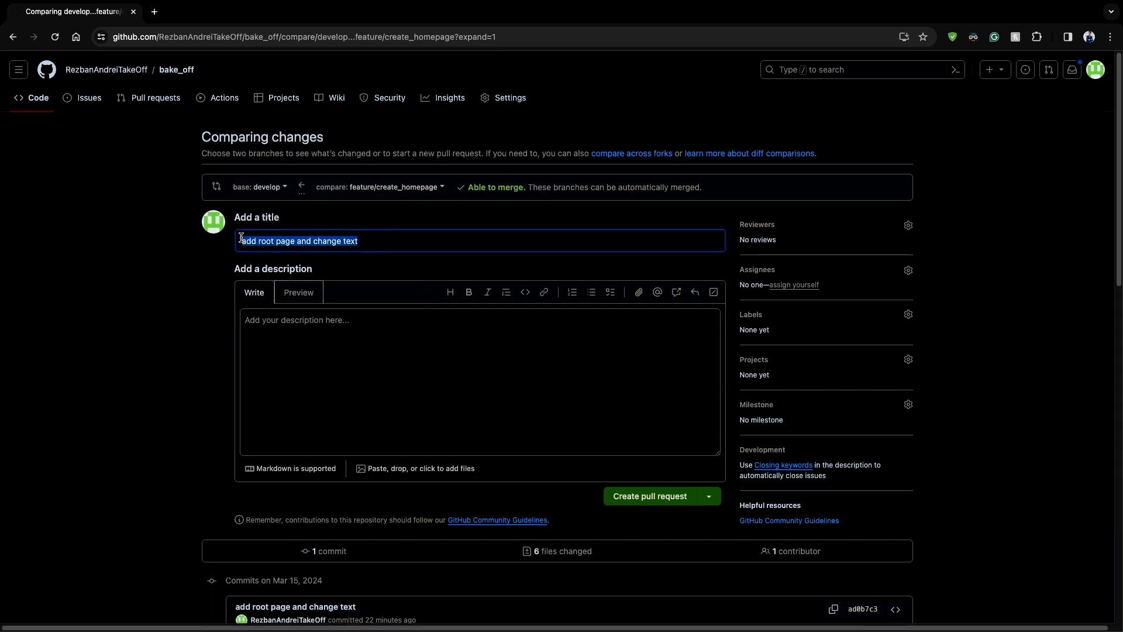
pyautogui.write('Week 1')
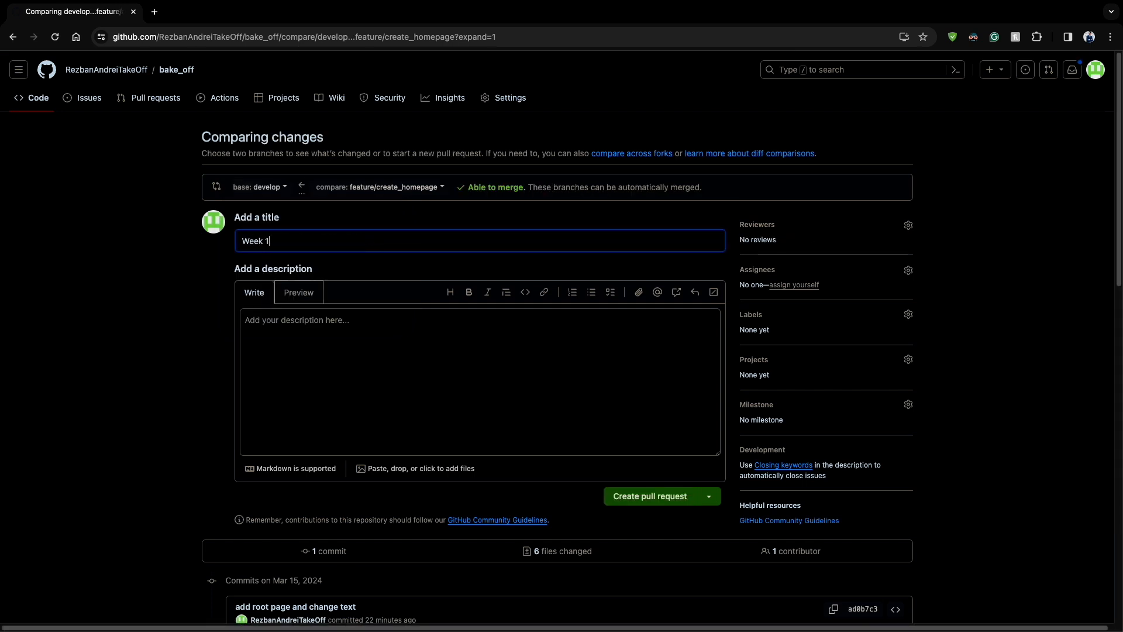
pyautogui.write('- Add Root')
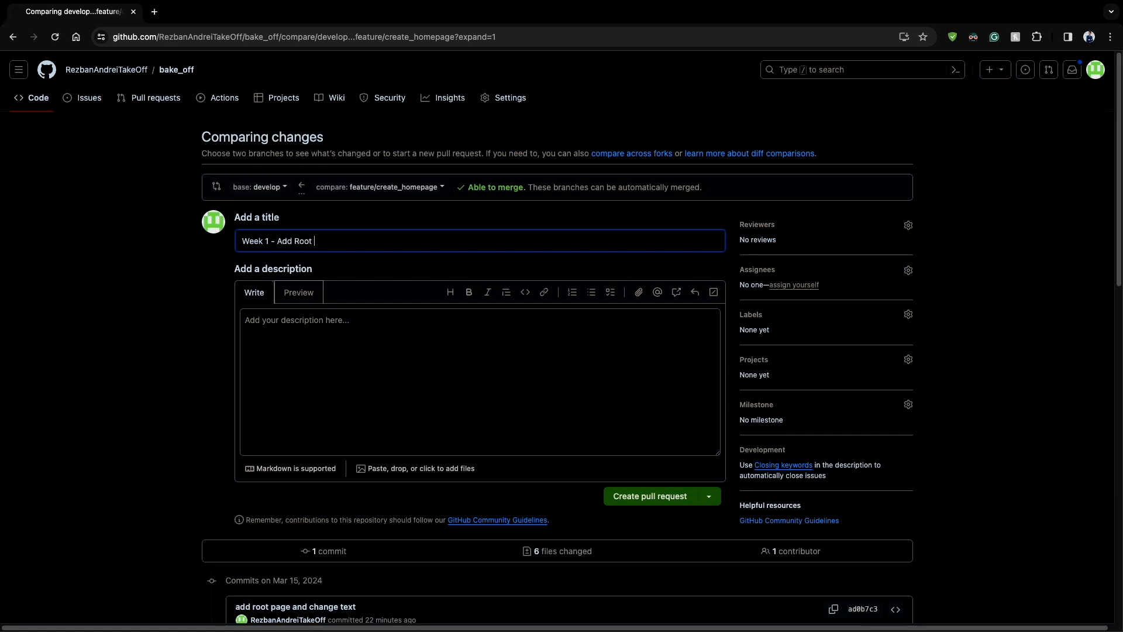
pyautogui.write('Page')
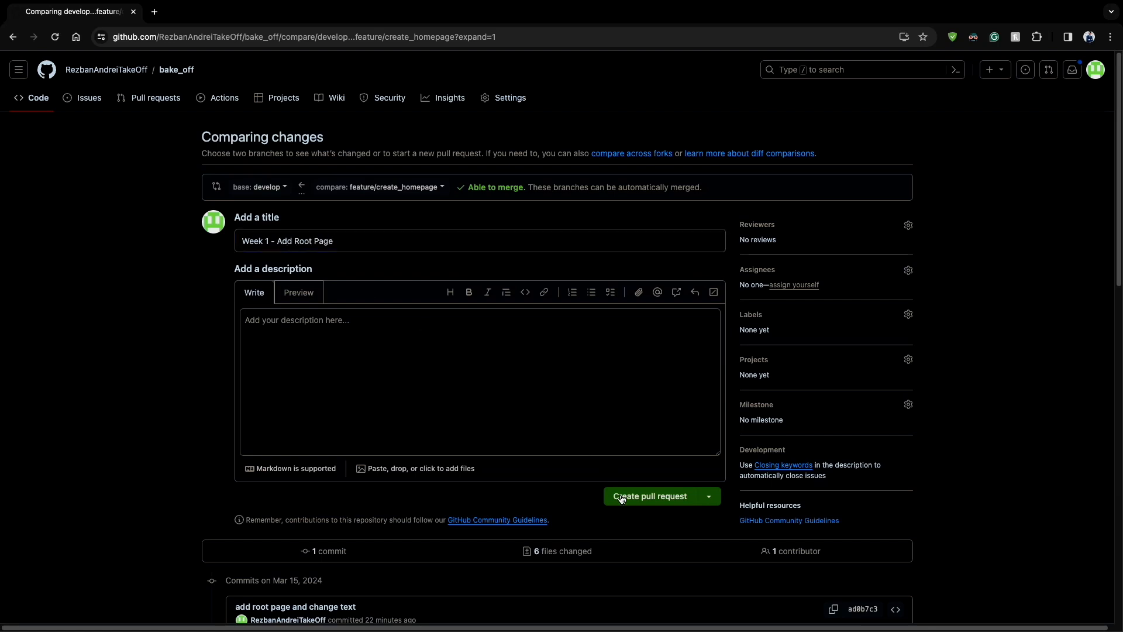
pyautogui.click(649, 496)
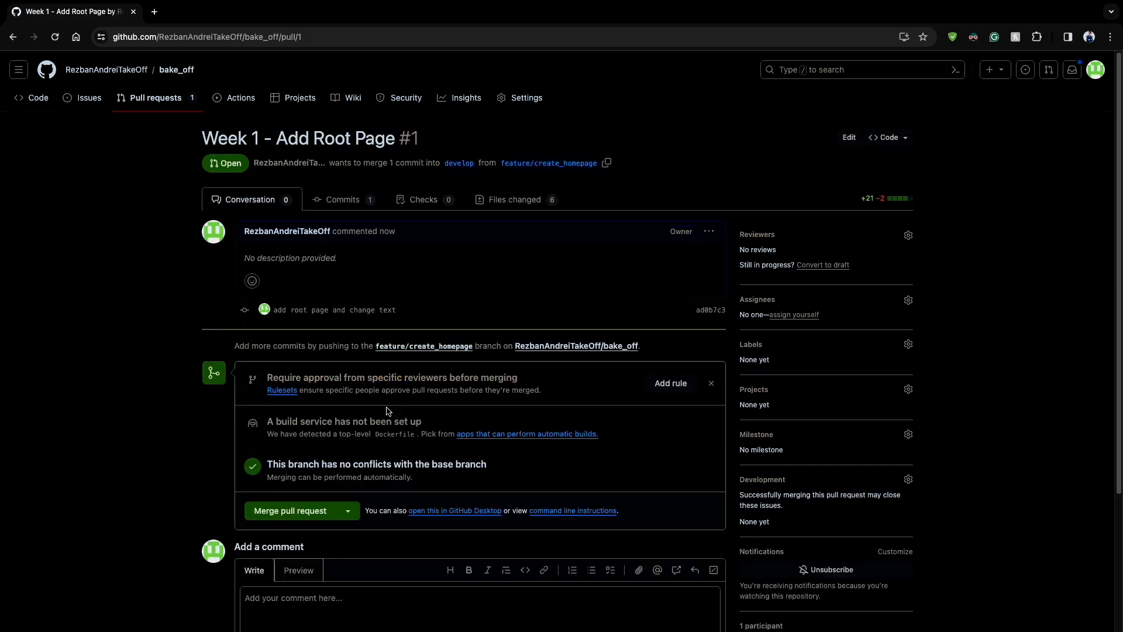